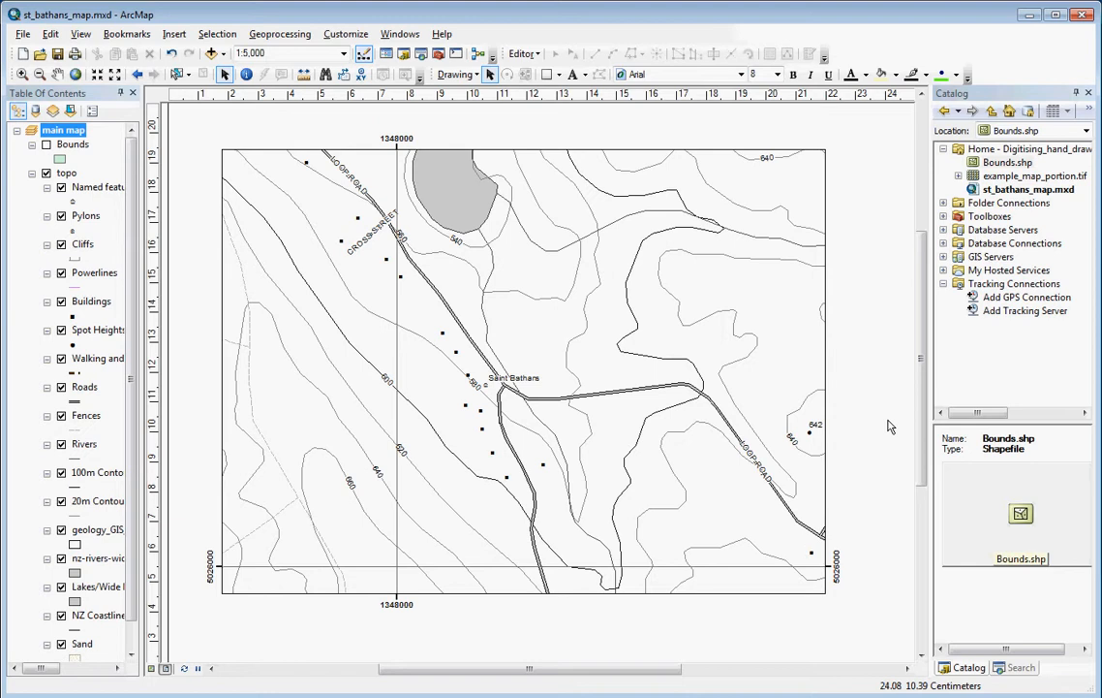
pyautogui.moveTo(856, 554)
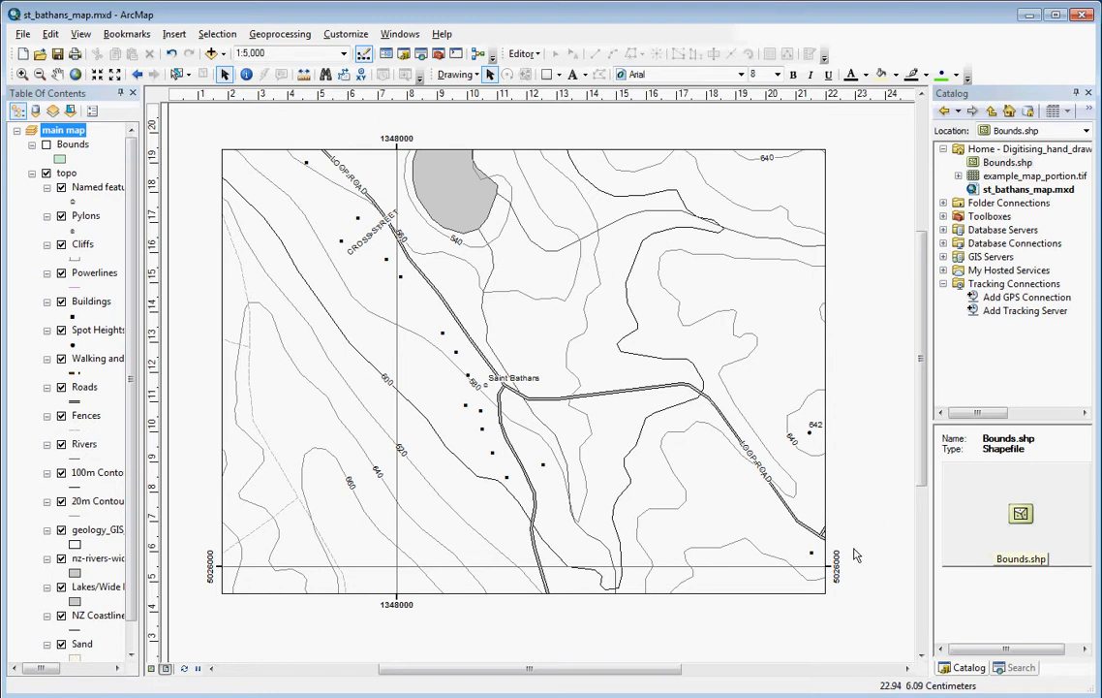
pyautogui.moveTo(642, 570)
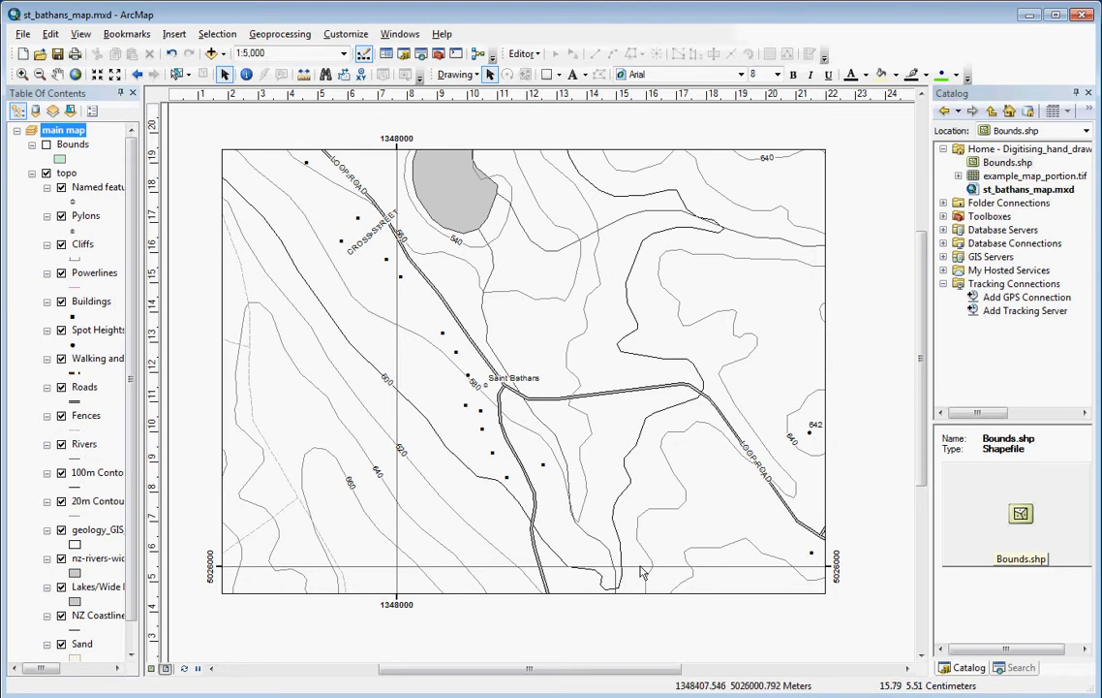
pyautogui.moveTo(514, 602)
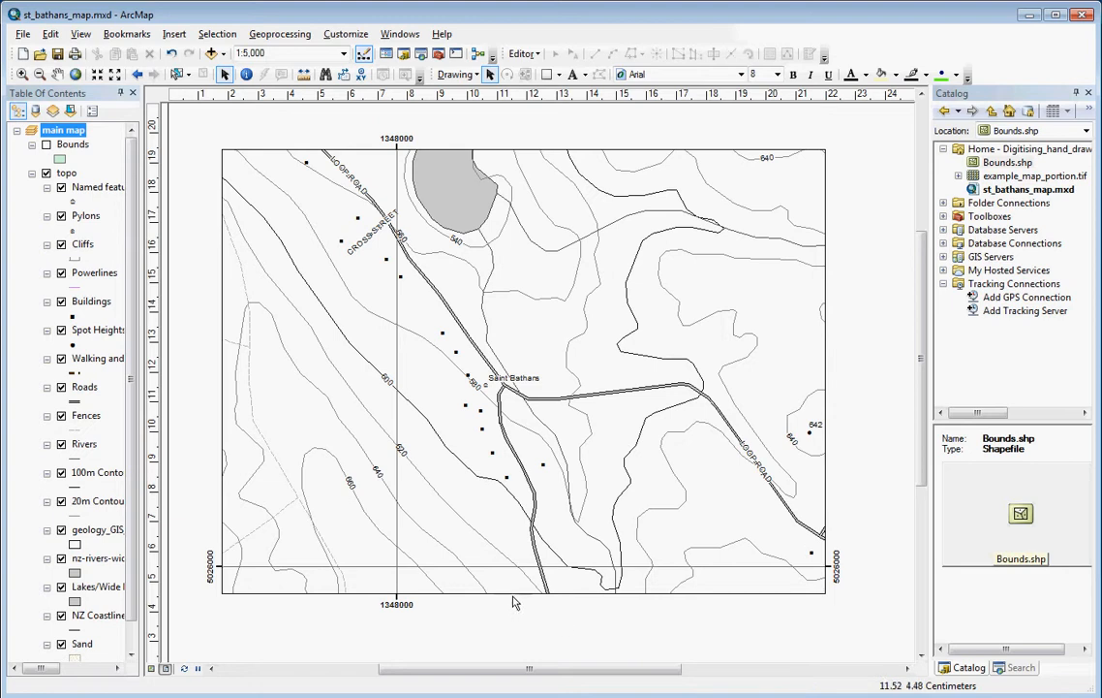
pyautogui.moveTo(577, 423)
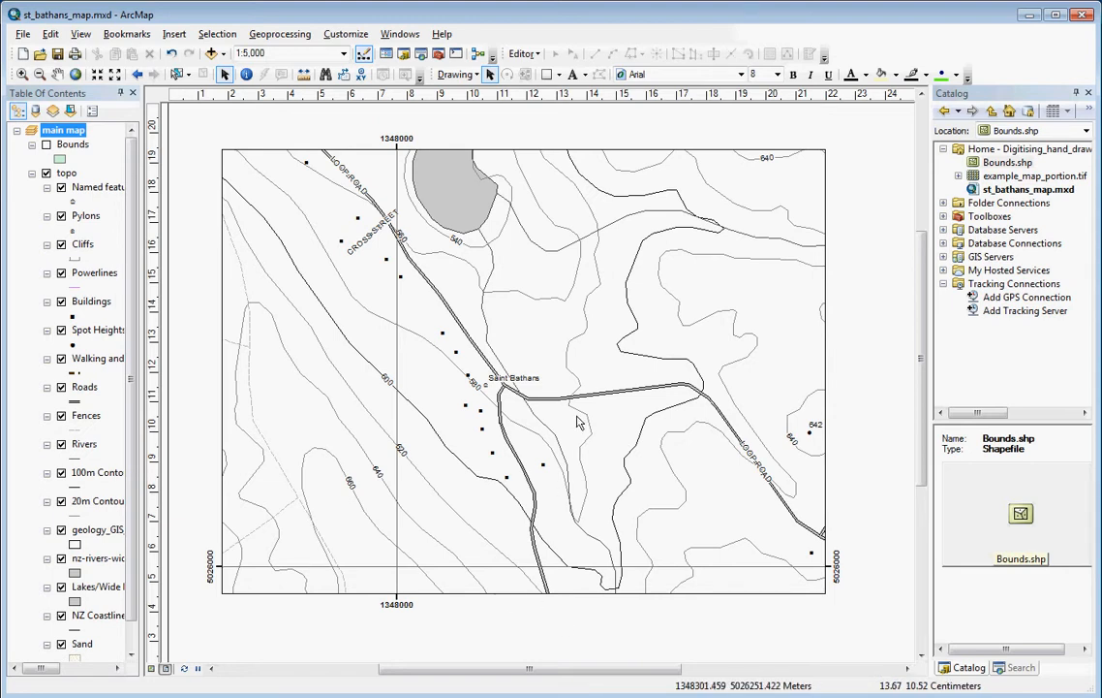
pyautogui.moveTo(547, 74)
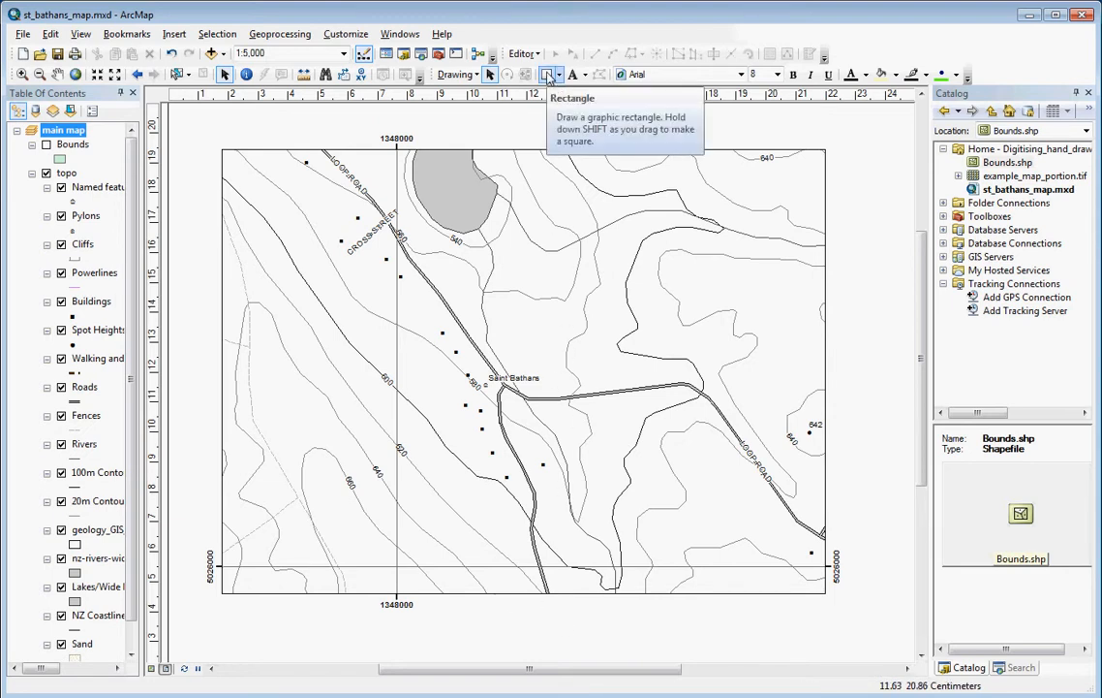
# - Show the Draw toolbar and choose Polygon as the graphic shape
pyautogui.click(560, 75)
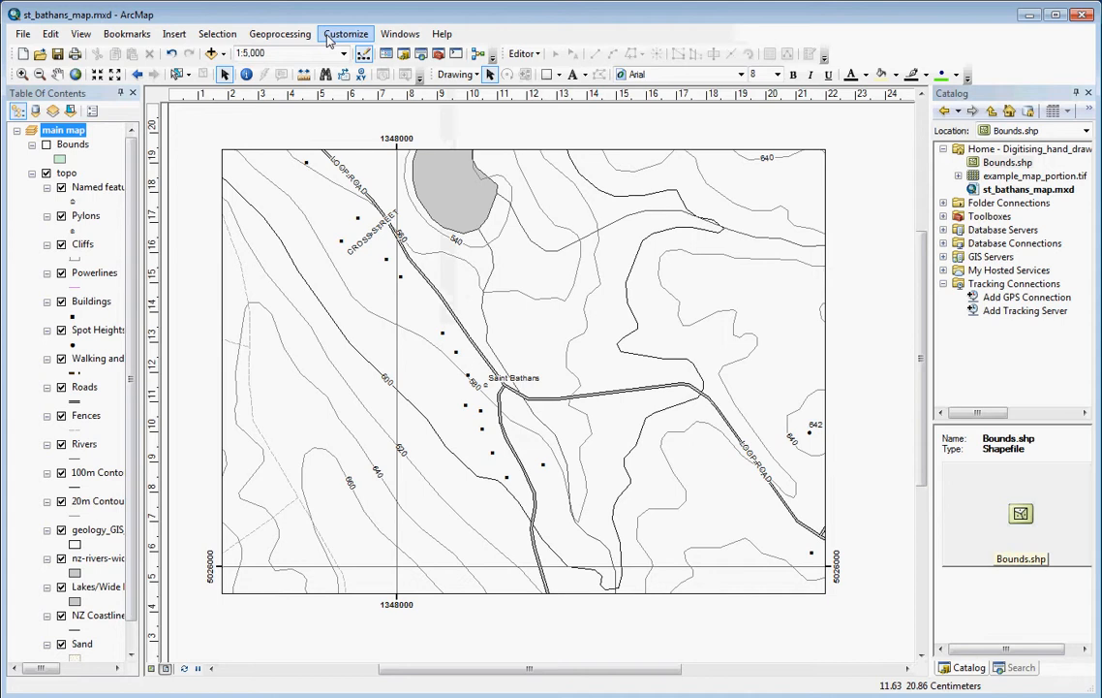
pyautogui.click(346, 33)
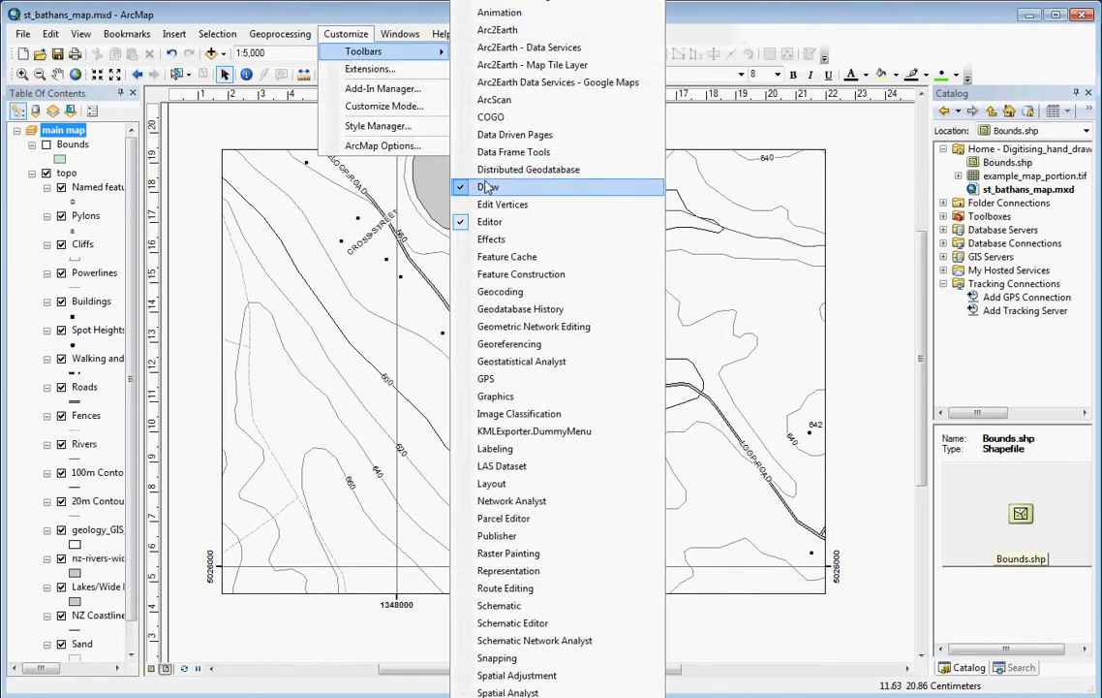
pyautogui.click(489, 186)
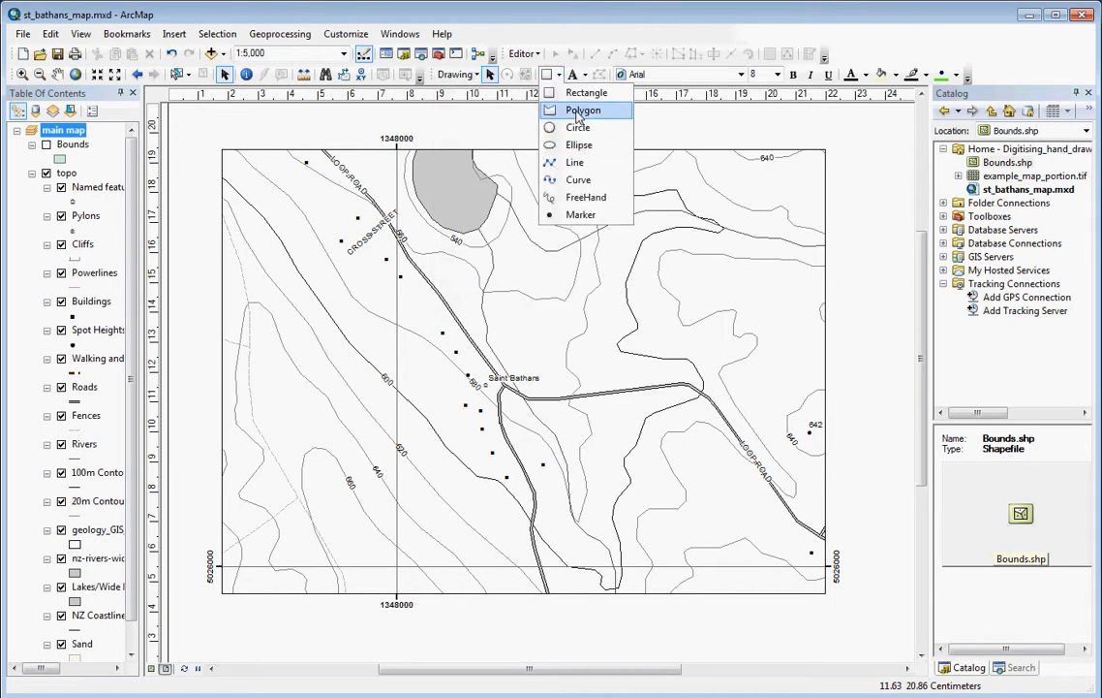
pyautogui.click(584, 110)
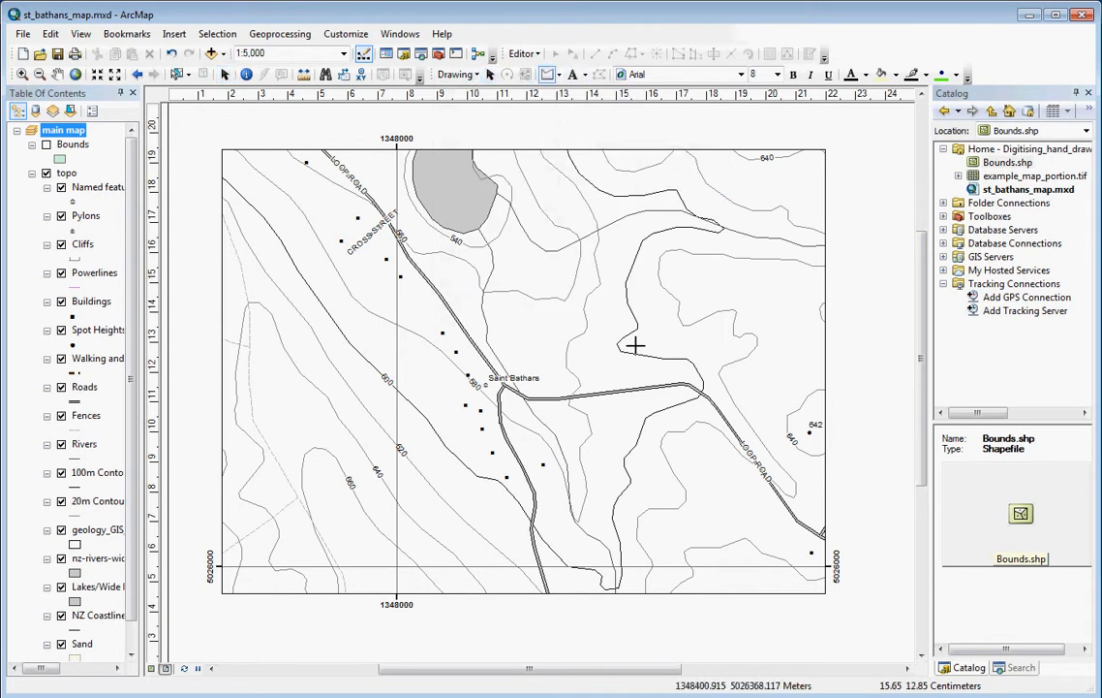
pyautogui.moveTo(303, 252)
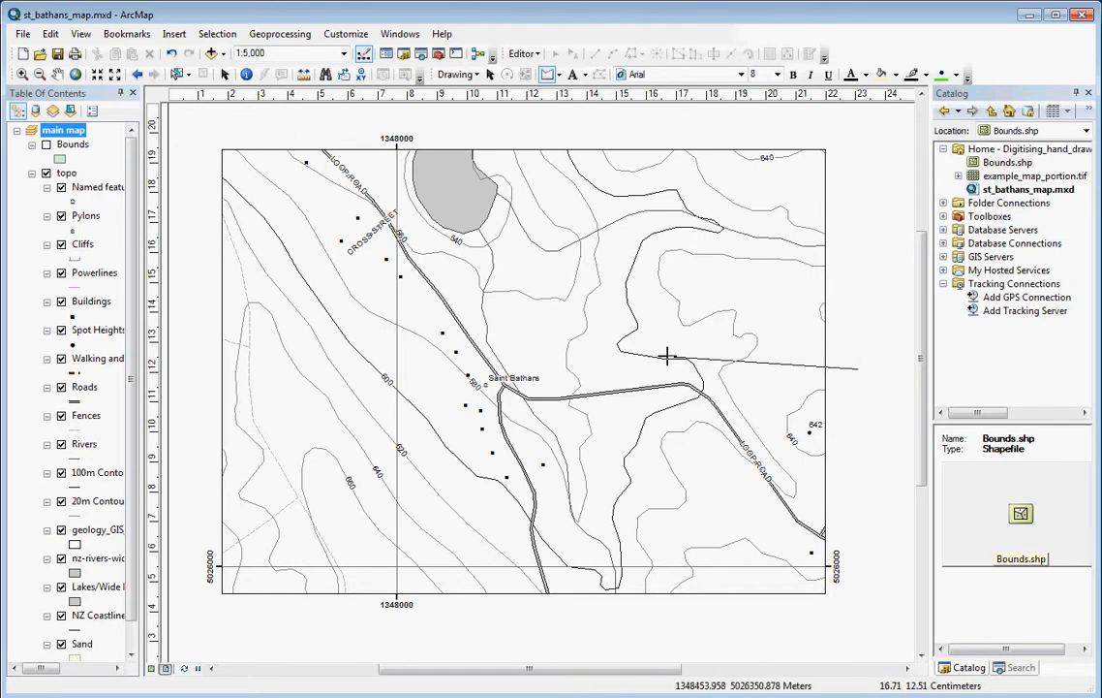
# - Draw a trial four-sided polygon, move it to the map's lower right, then pan the map
pyautogui.moveTo(668, 354); pyautogui.dragTo(857, 649)
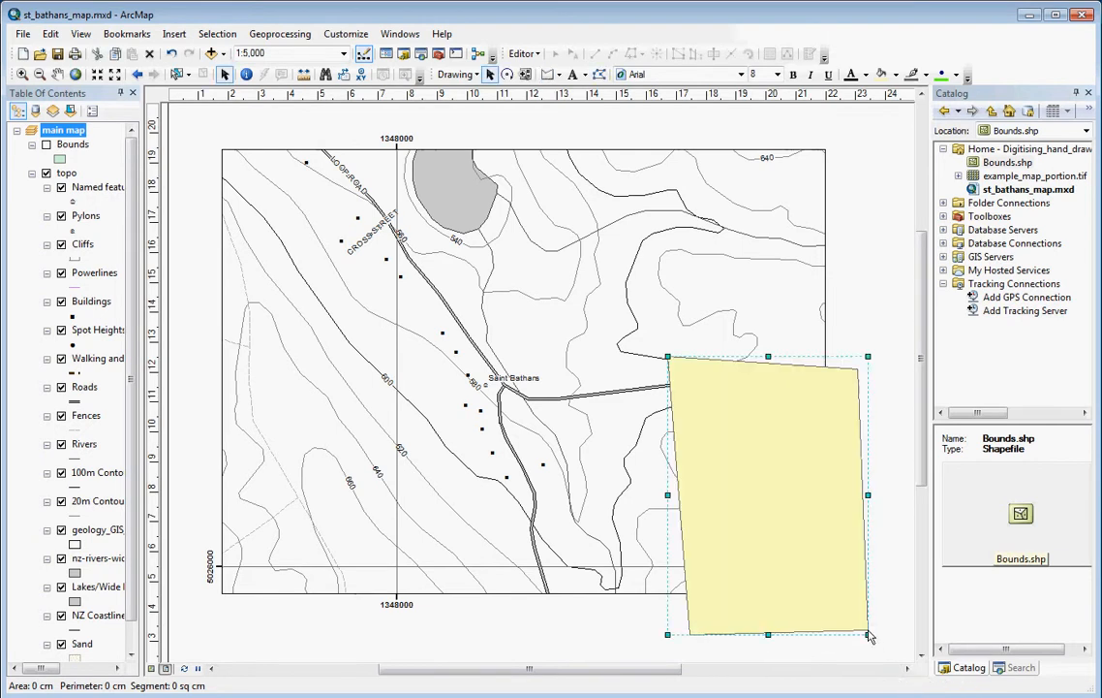
pyautogui.moveTo(855, 555)
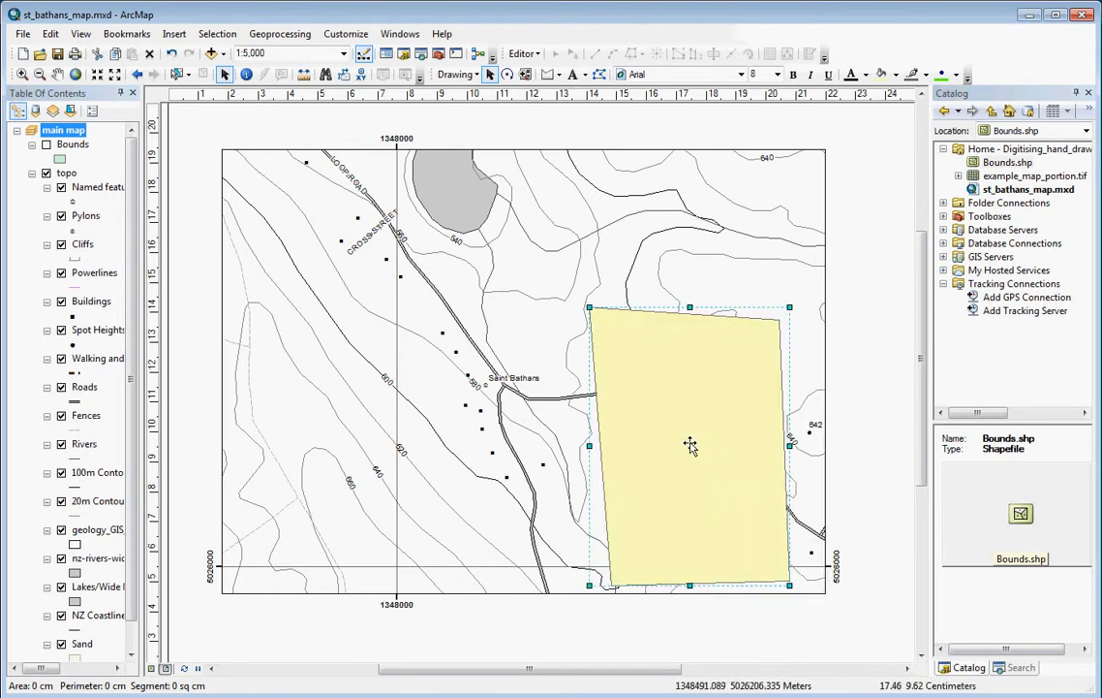
pyautogui.moveTo(689, 446); pyautogui.dragTo(792, 511)
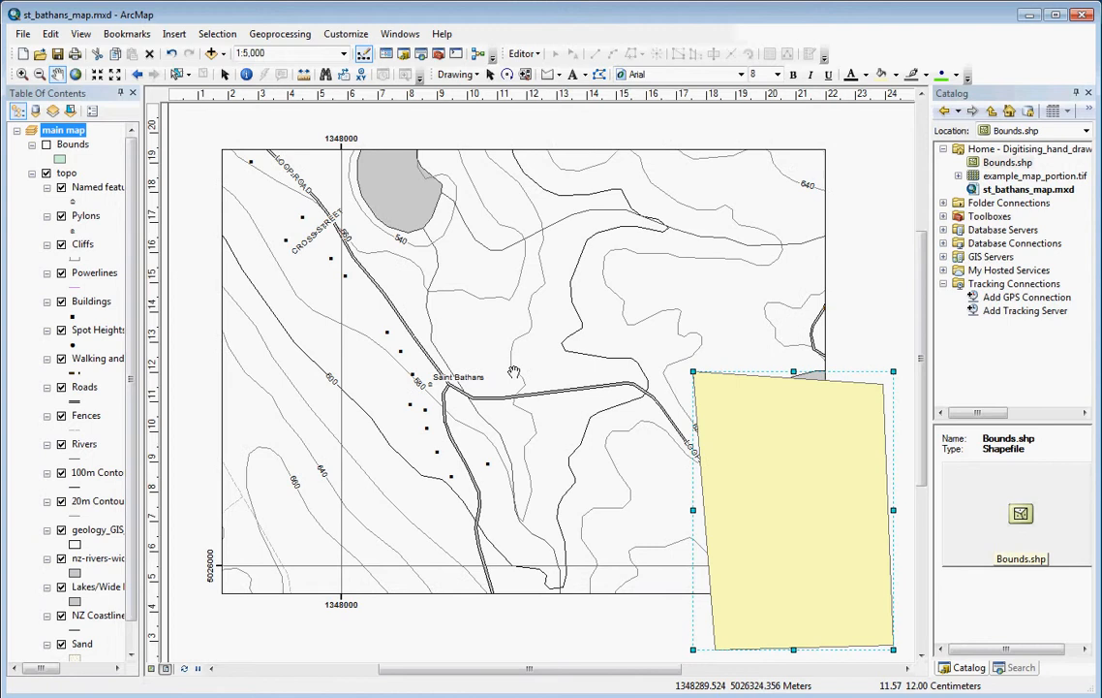
pyautogui.moveTo(513, 371); pyautogui.dragTo(851, 511)
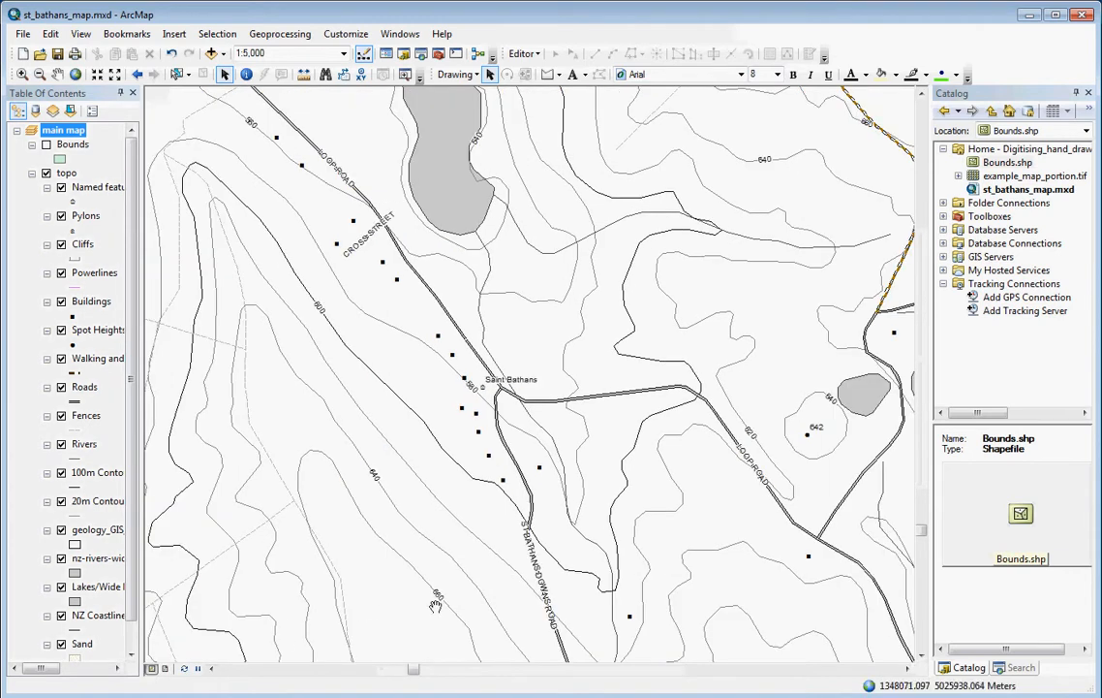
pyautogui.moveTo(551, 75)
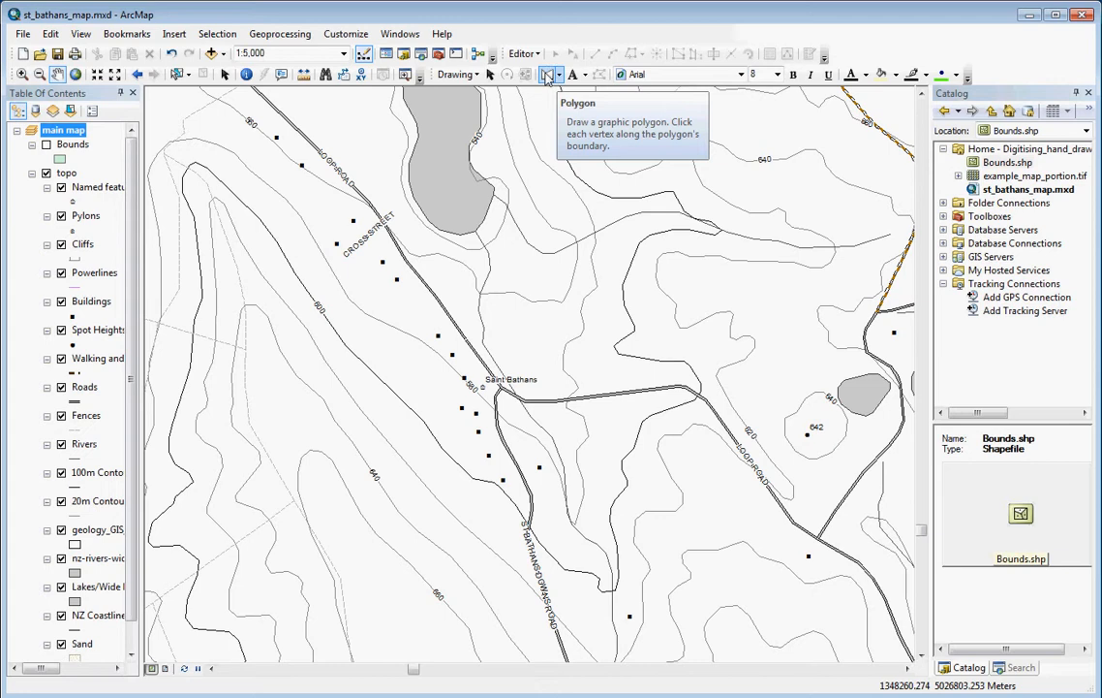
pyautogui.moveTo(285, 181)
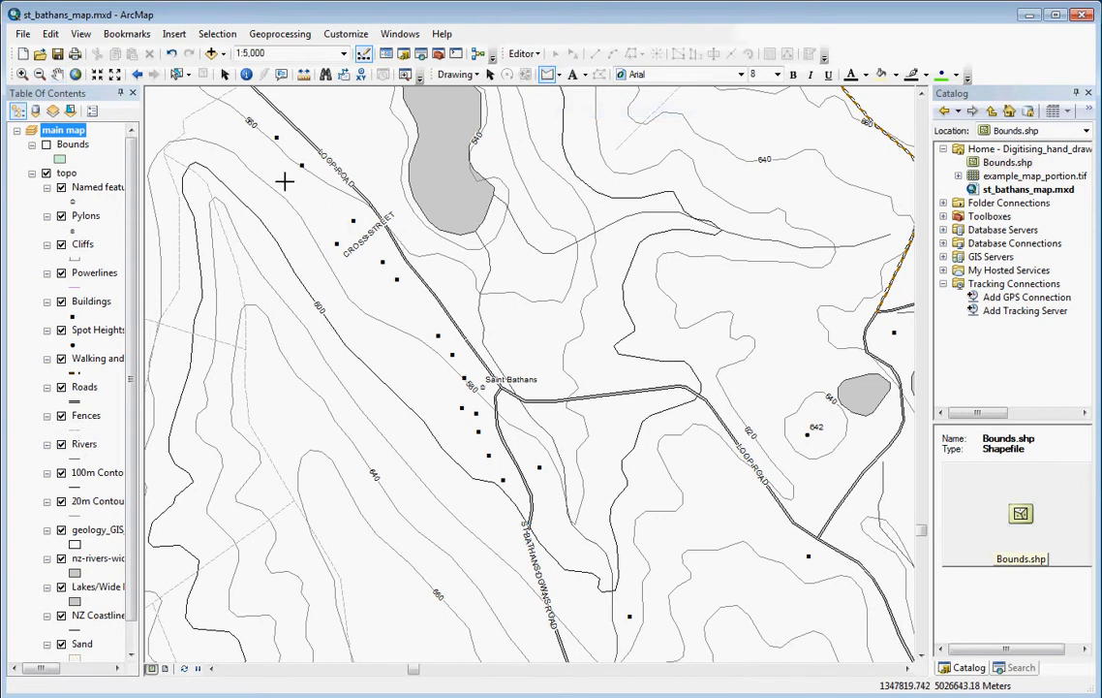
# - Sketch a five-sided pale yellow polygon around central Saint Bathans and finish it
pyautogui.moveTo(285, 181); pyautogui.dragTo(792, 169)
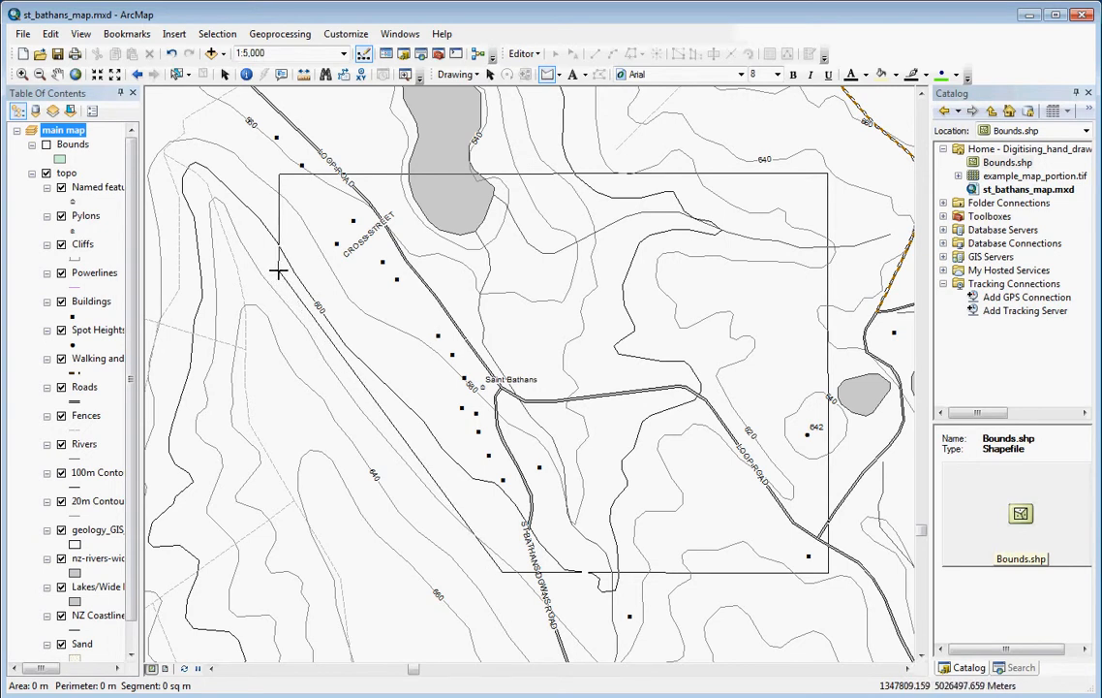
pyautogui.rightClick(279, 275)
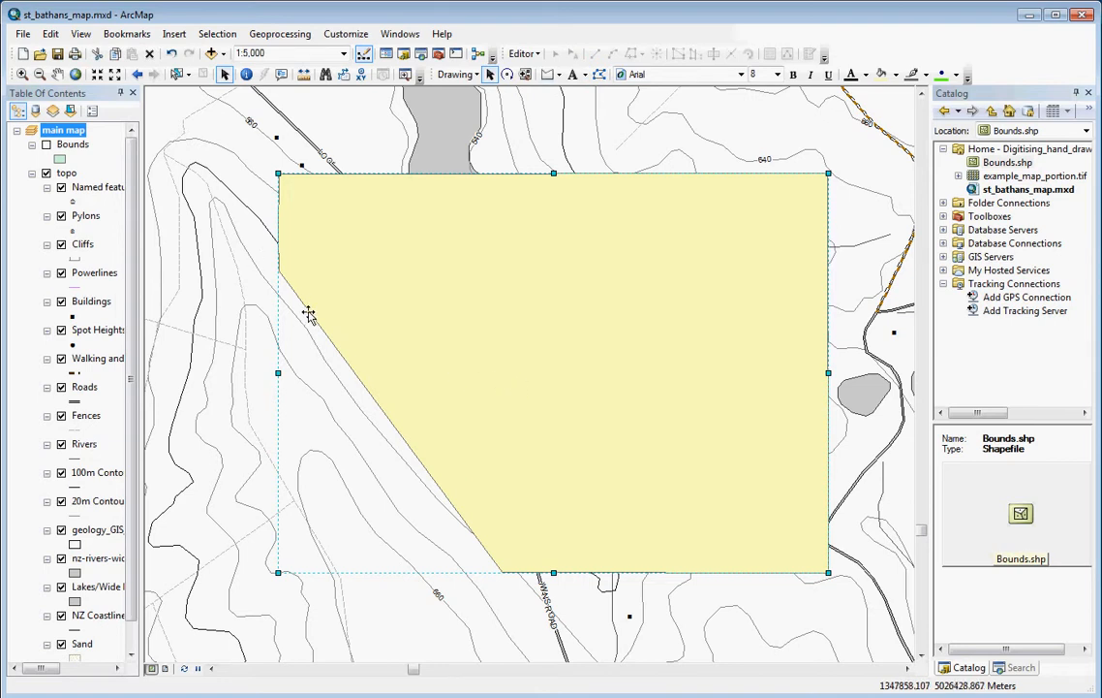
pyautogui.moveTo(242, 103)
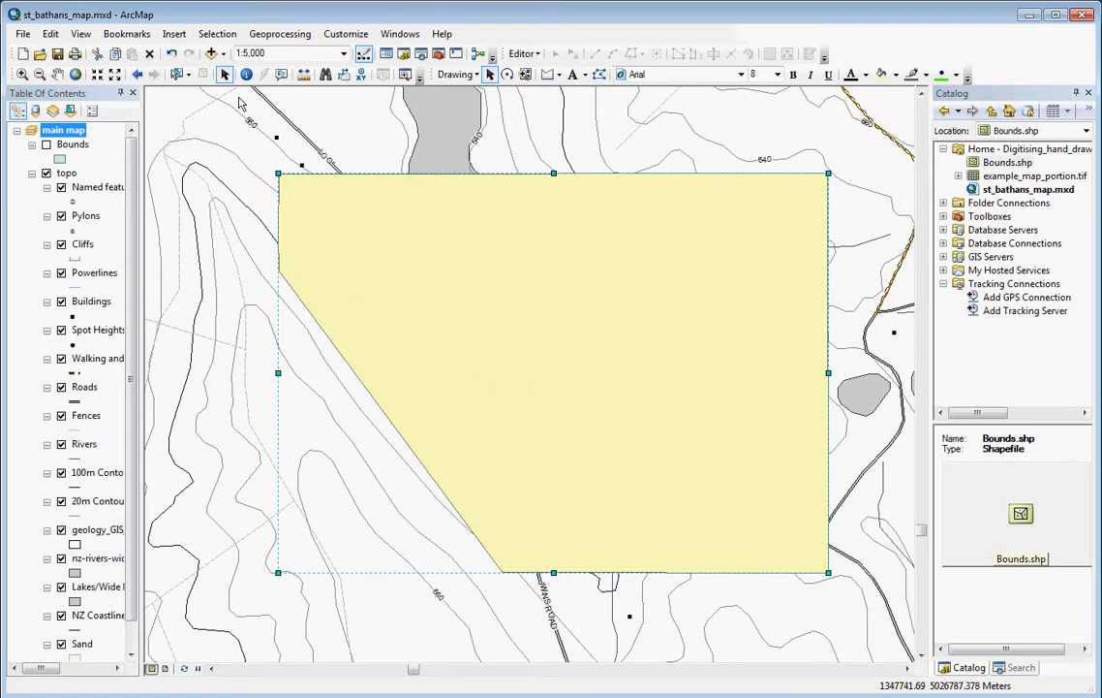
pyautogui.moveTo(567, 620)
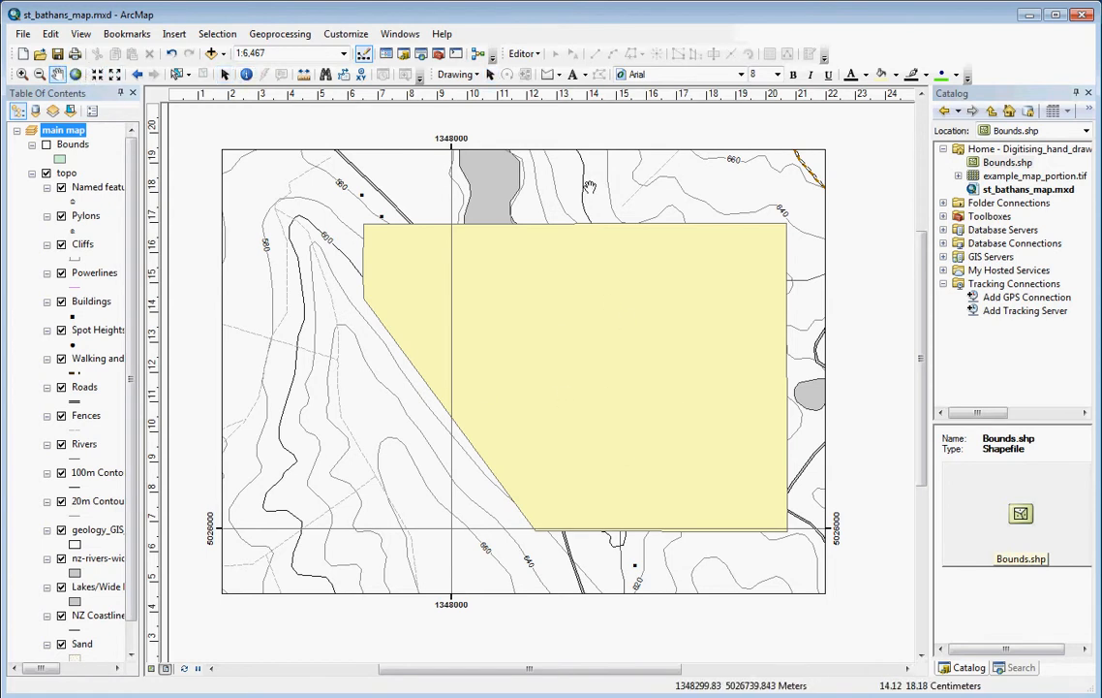
# - Pan the topo map within the layout's gridded main map frame, which holds the polygon
pyautogui.moveTo(591, 189); pyautogui.dragTo(625, 204)
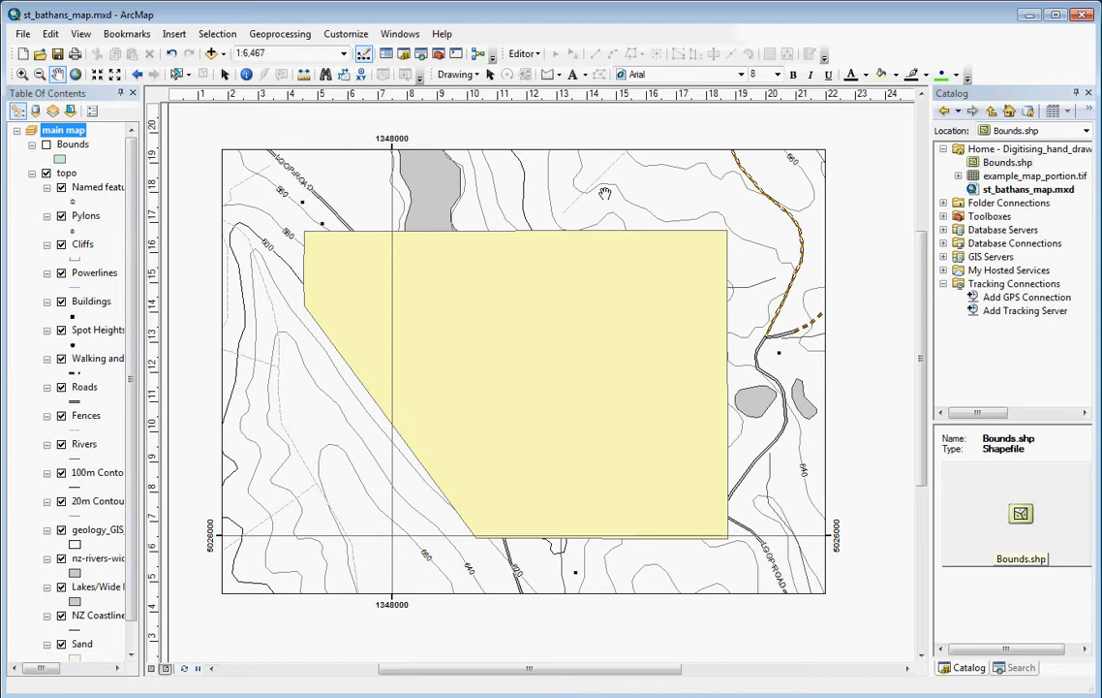
pyautogui.moveTo(657, 385)
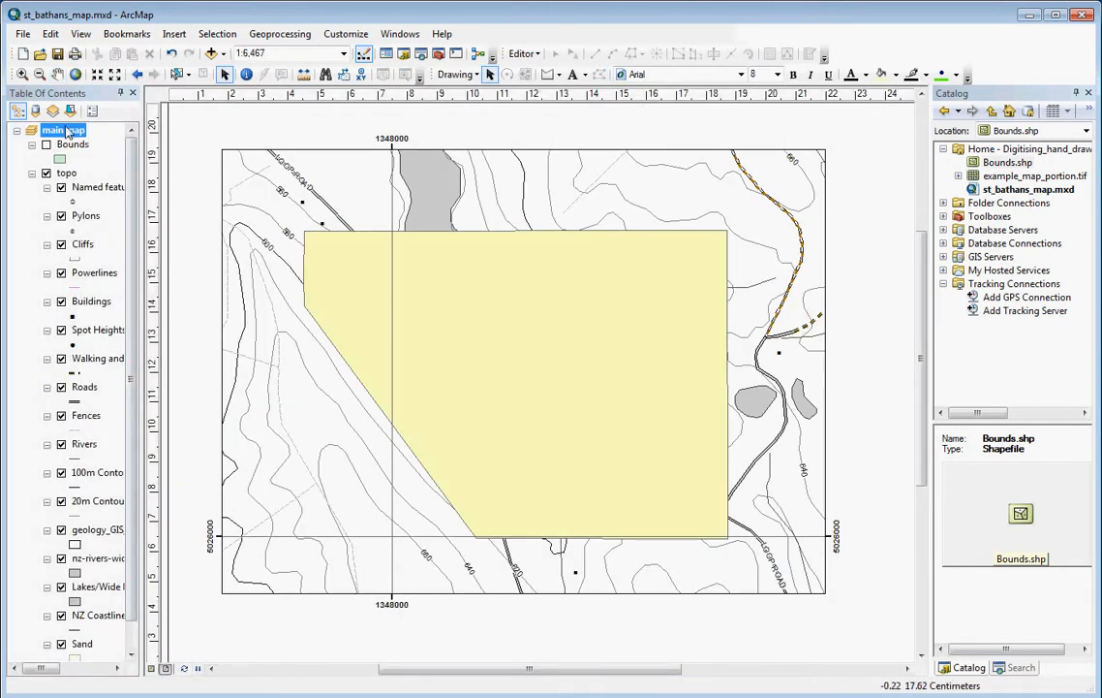
# - In the main map Data Frame properties, set Clip Options to 'Clip to shape' and apply
pyautogui.click(461, 515)
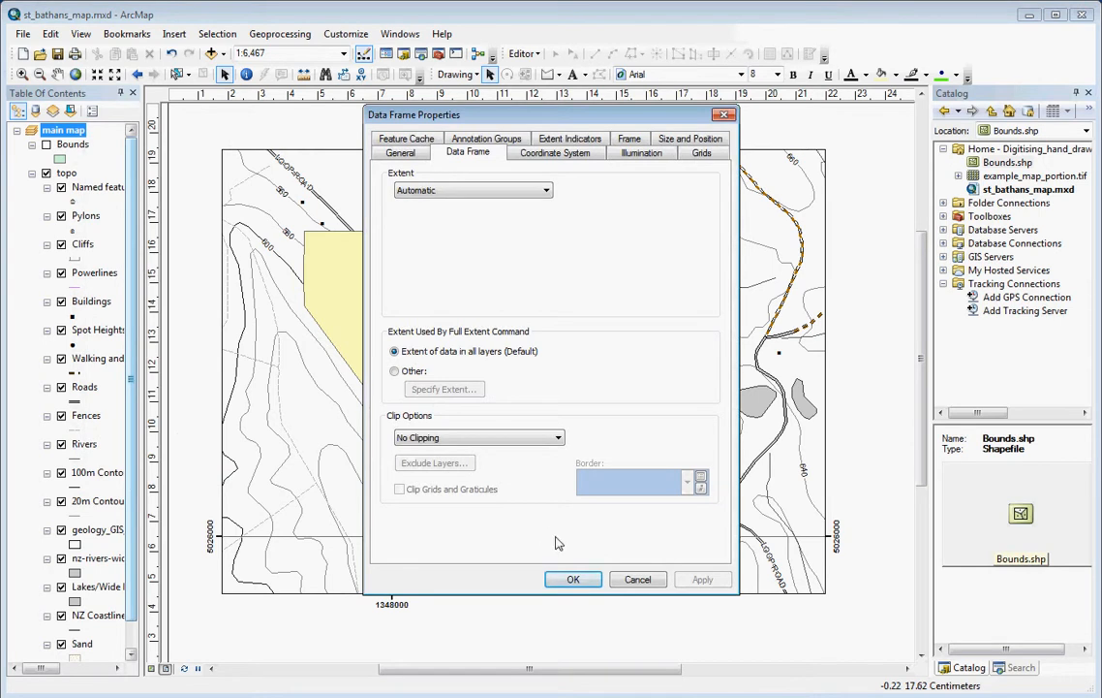
pyautogui.click(572, 579)
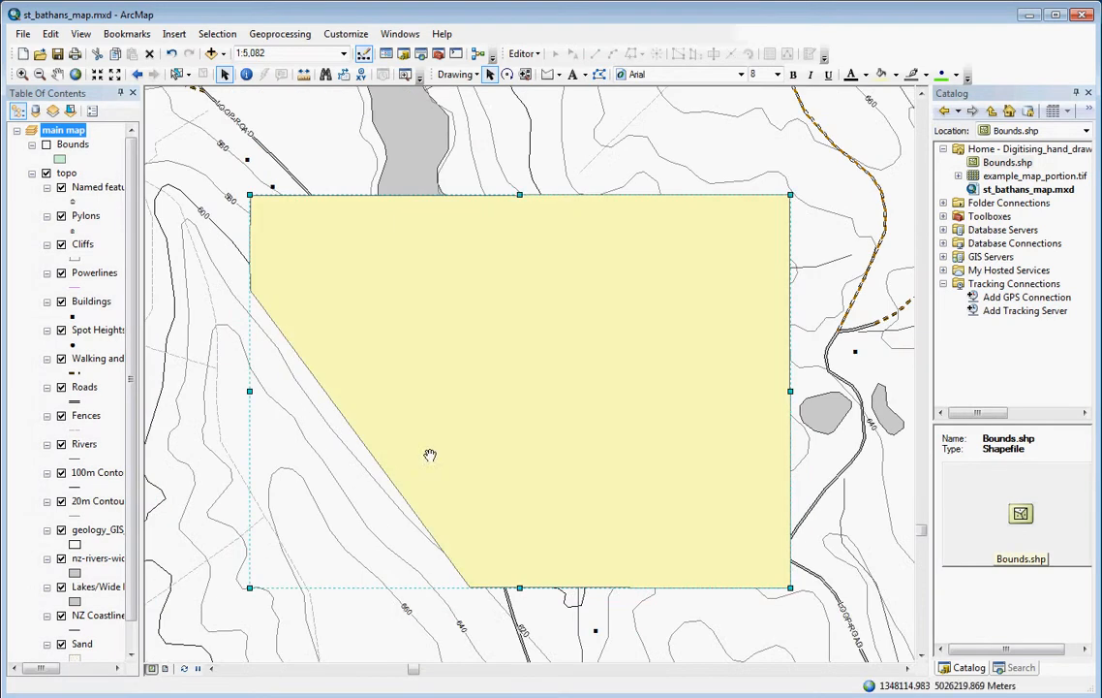
pyautogui.moveTo(530, 437)
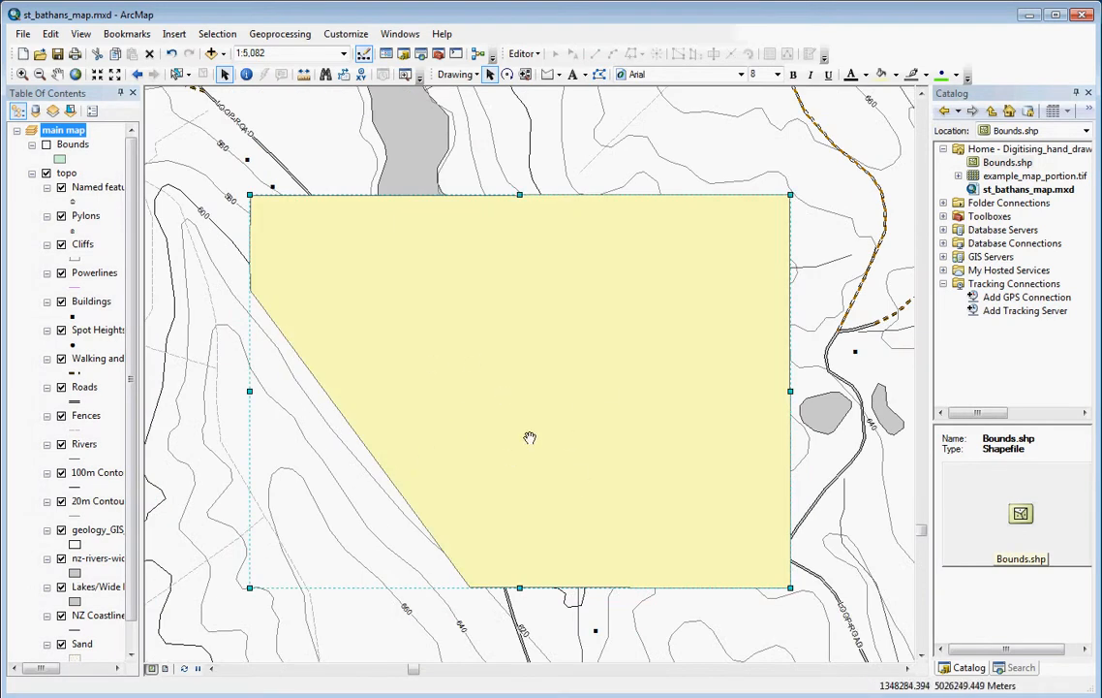
pyautogui.rightClick(63, 129)
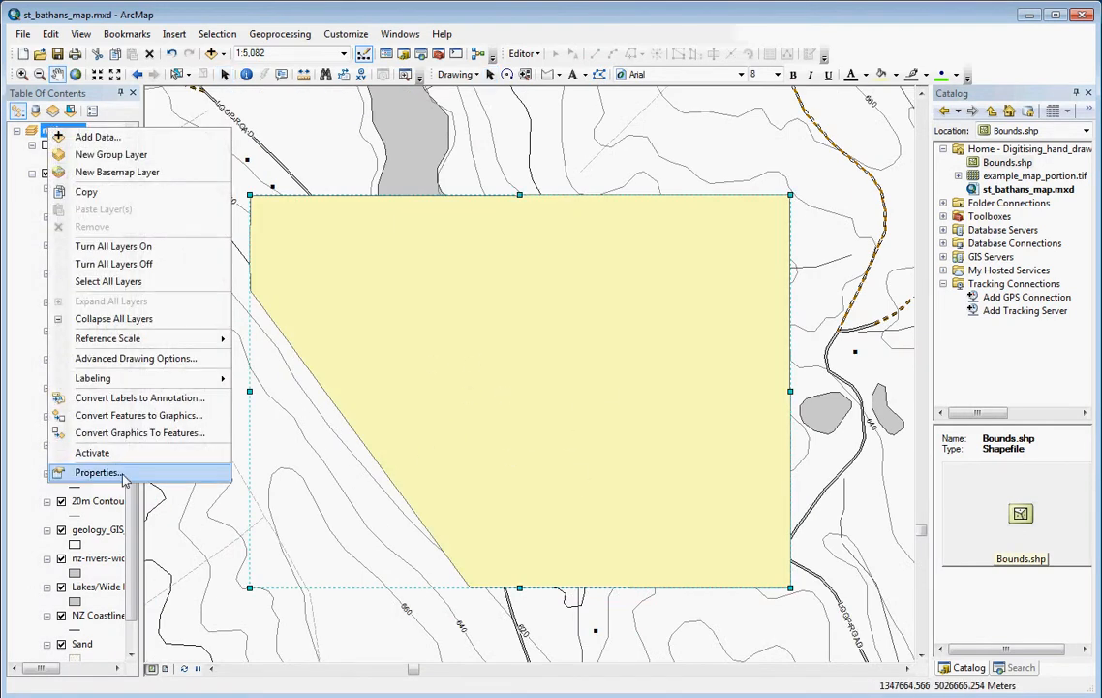
pyautogui.click(96, 472)
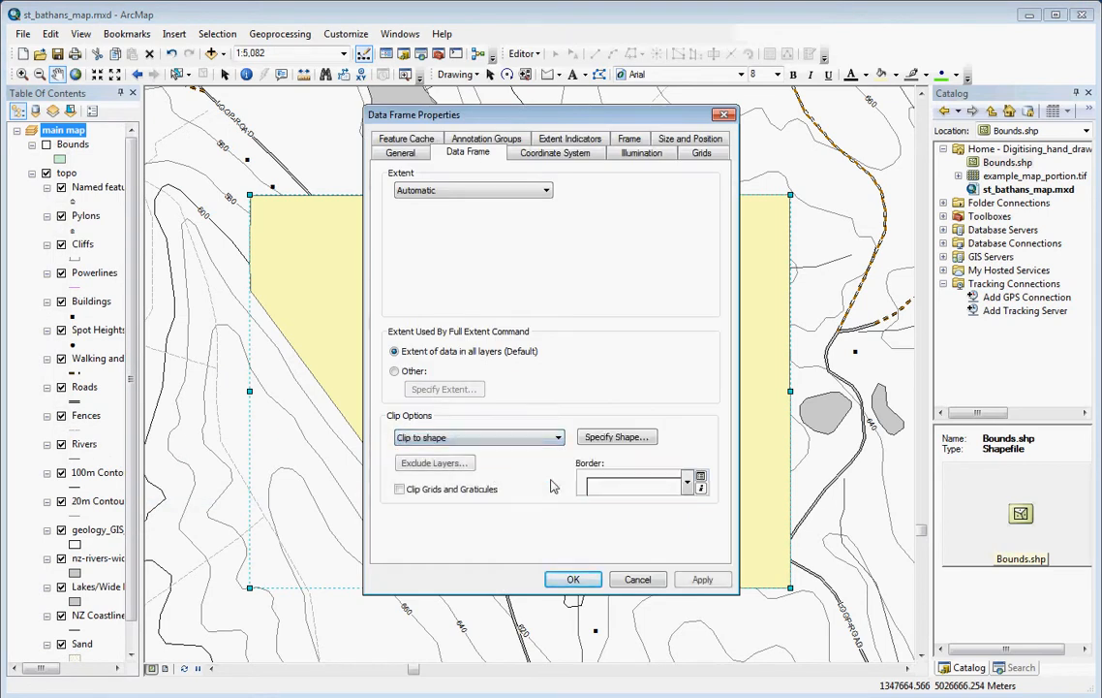
pyautogui.click(616, 436)
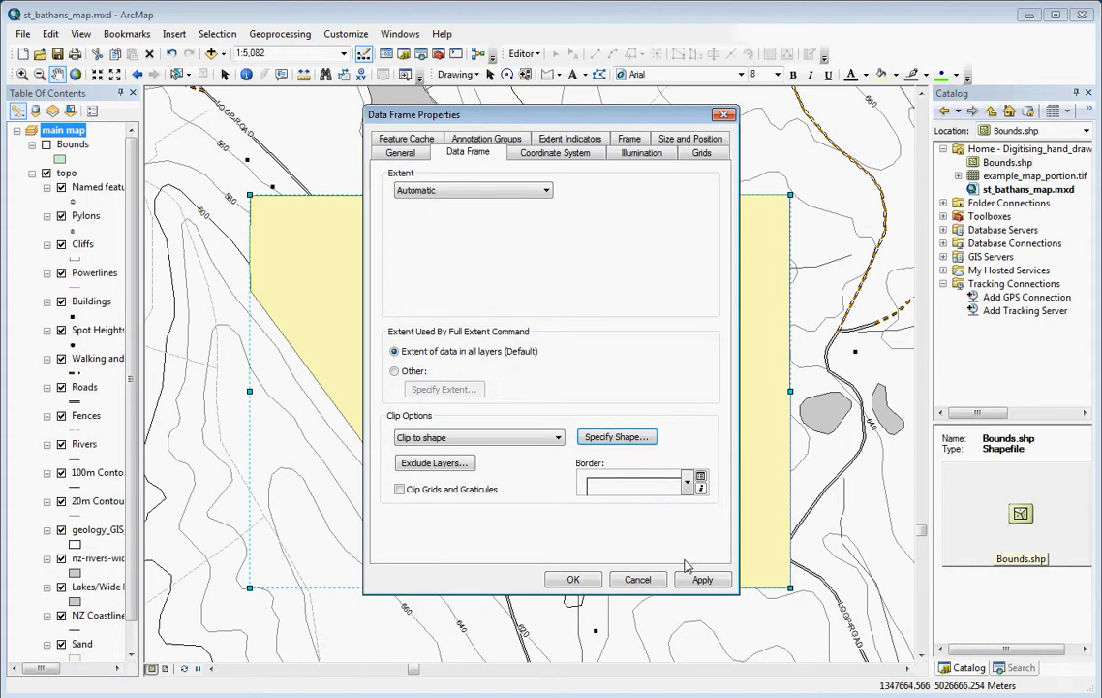
pyautogui.click(573, 578)
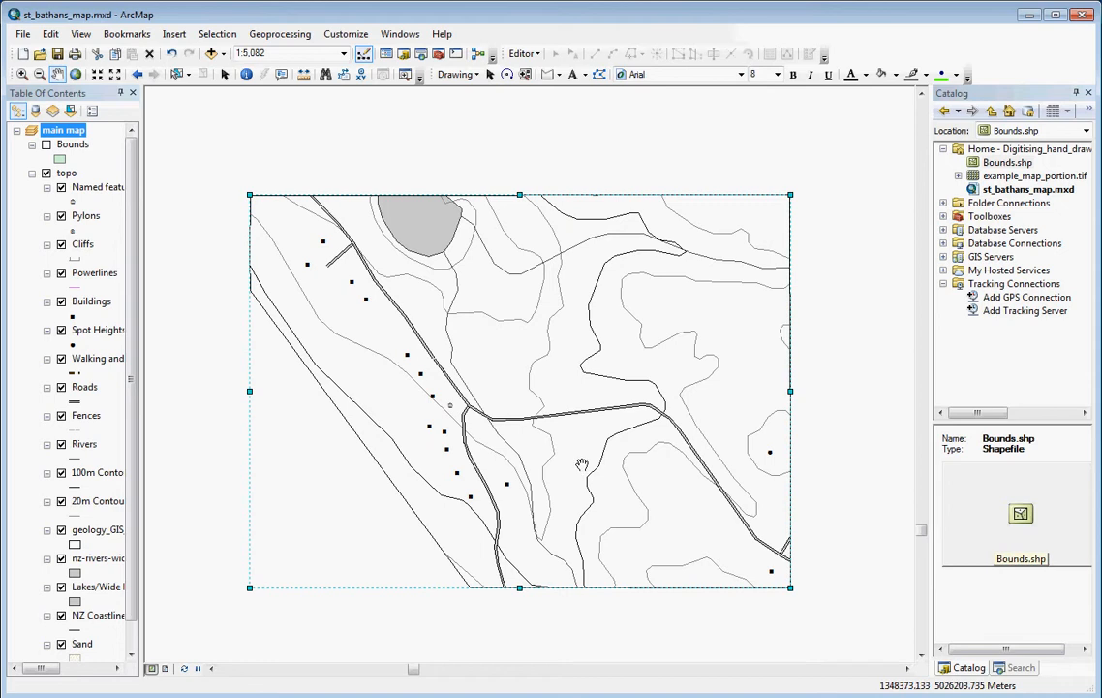
pyautogui.moveTo(560, 415)
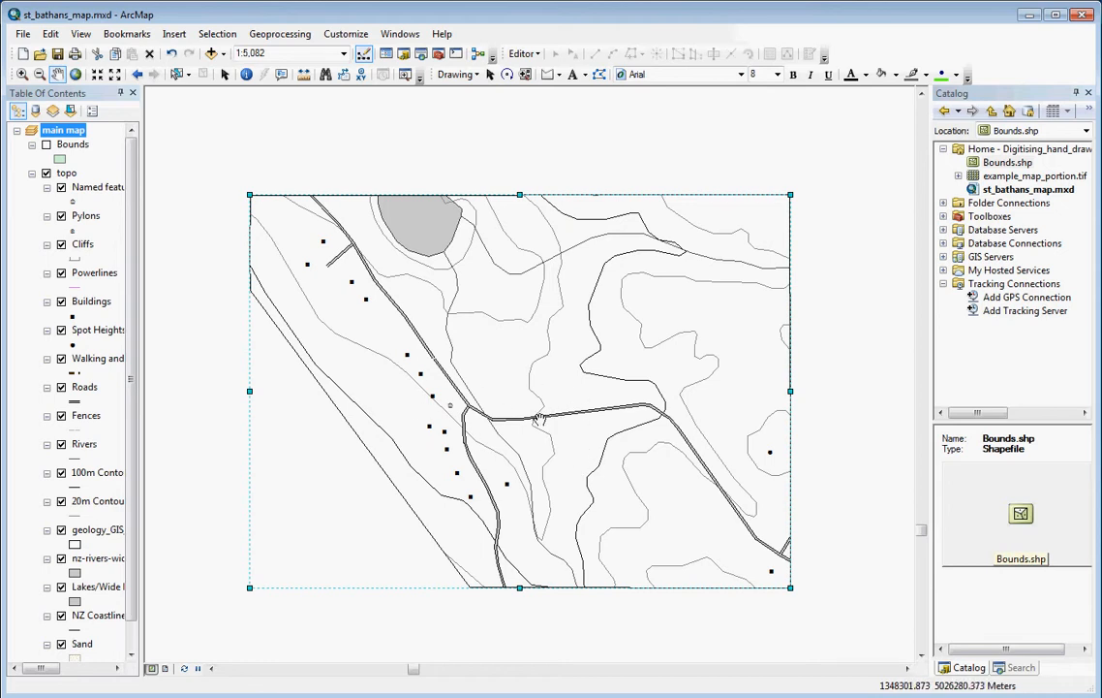
pyautogui.moveTo(785, 588)
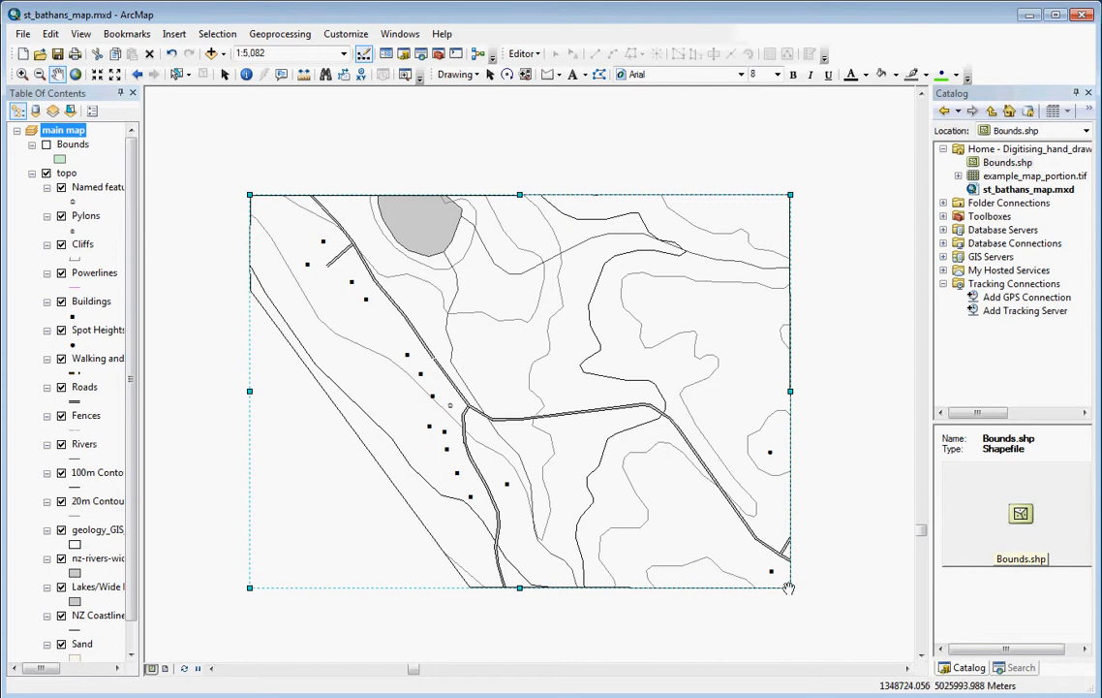
pyautogui.moveTo(464, 579)
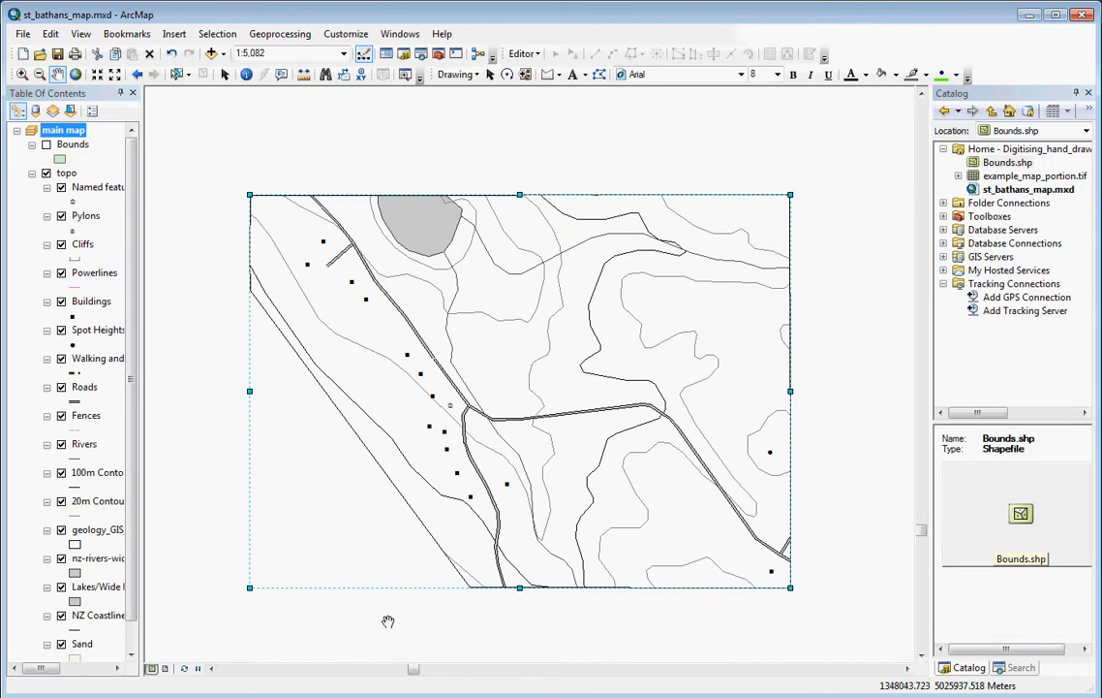
pyautogui.moveTo(574, 400)
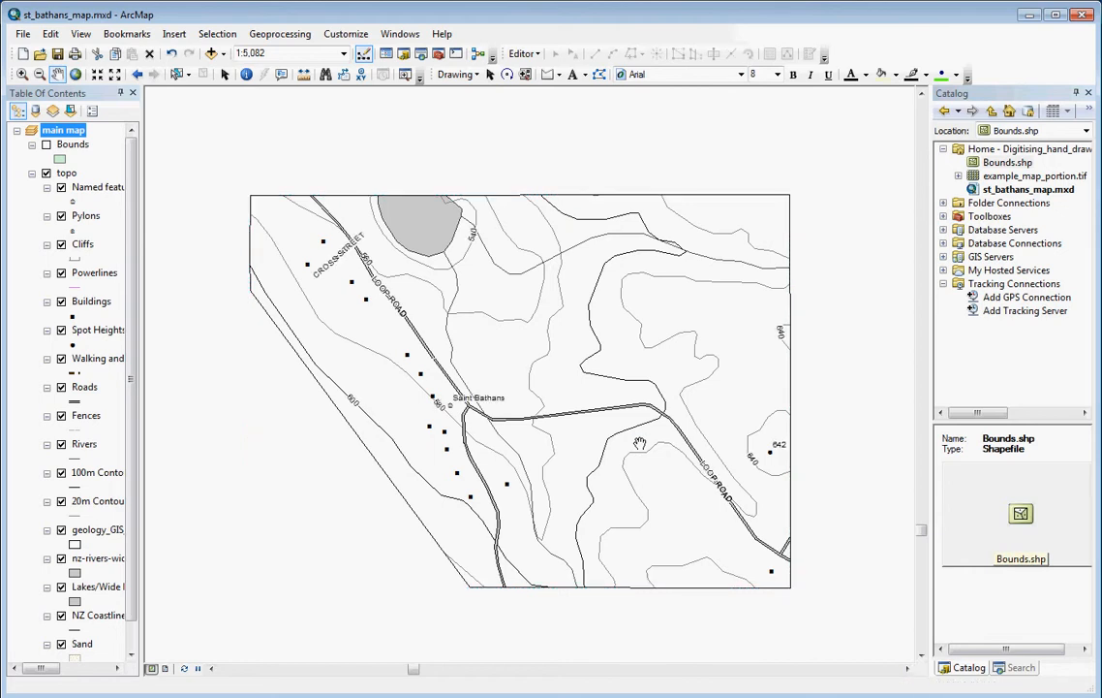
pyautogui.moveTo(640, 448)
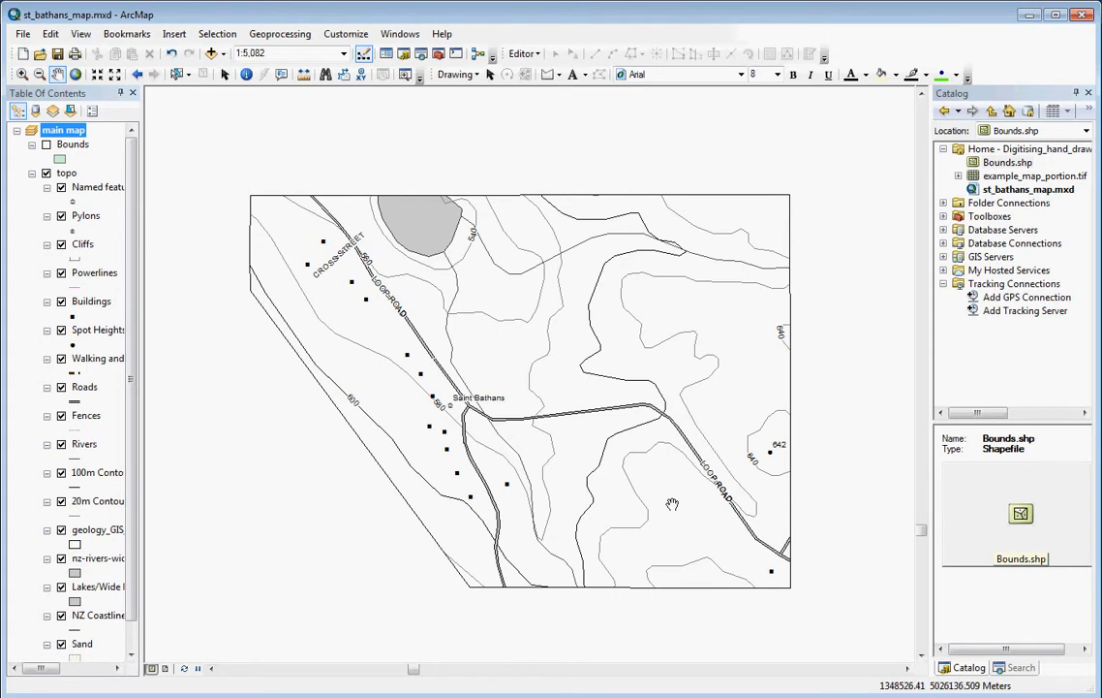
pyautogui.moveTo(672, 504)
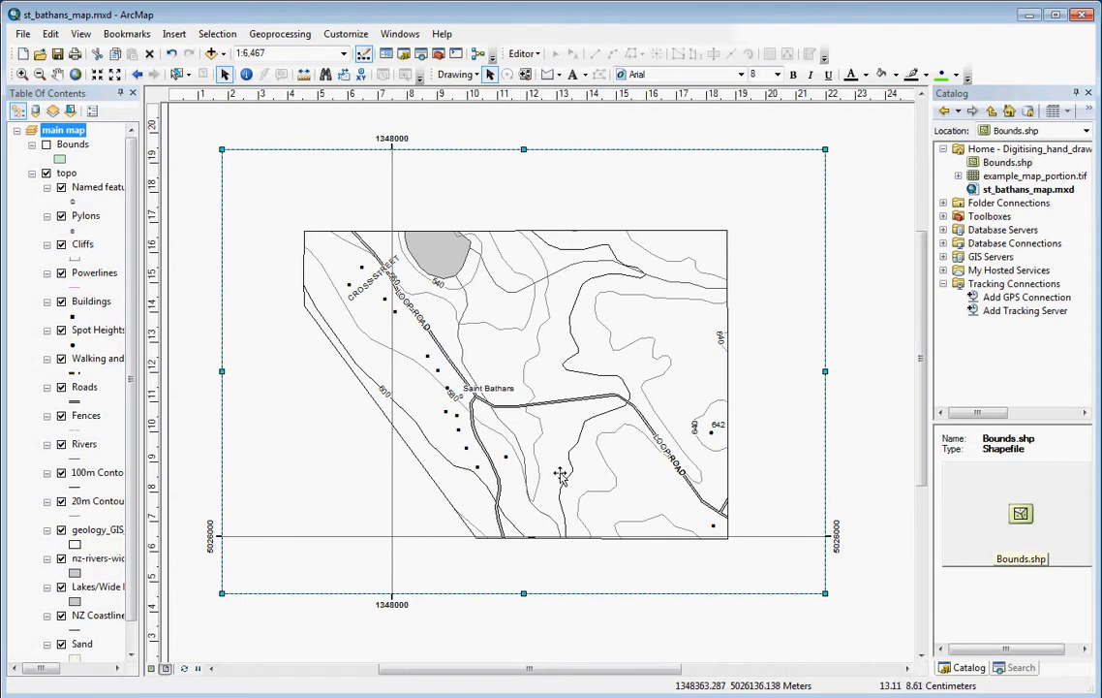
pyautogui.moveTo(345, 33)
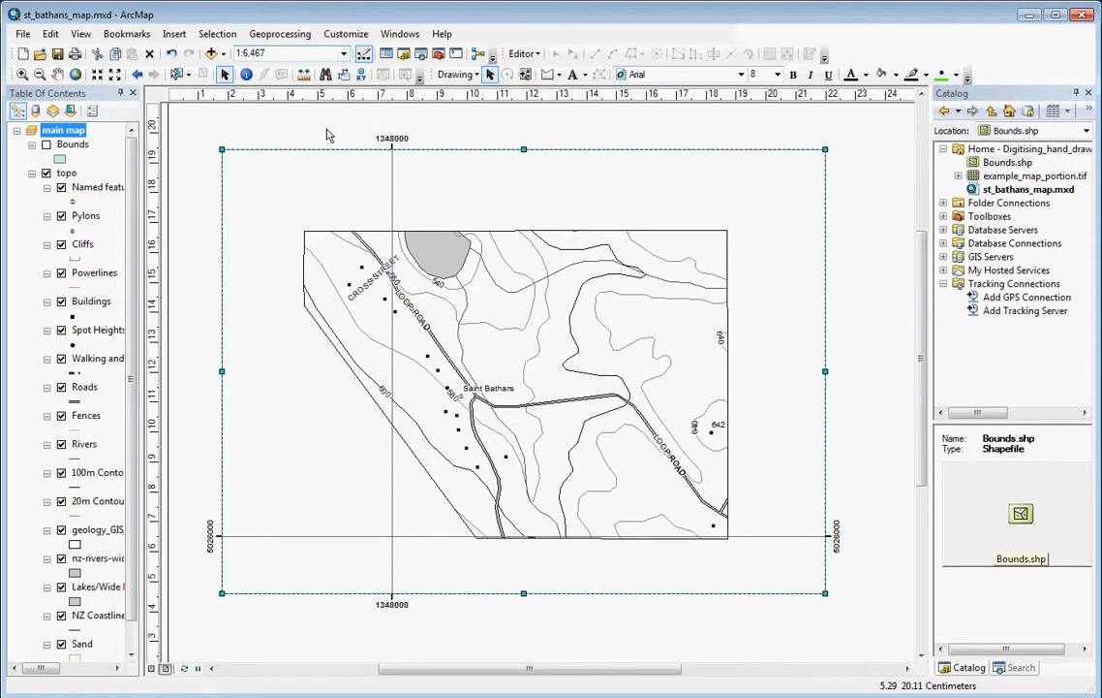
pyautogui.moveTo(341, 57)
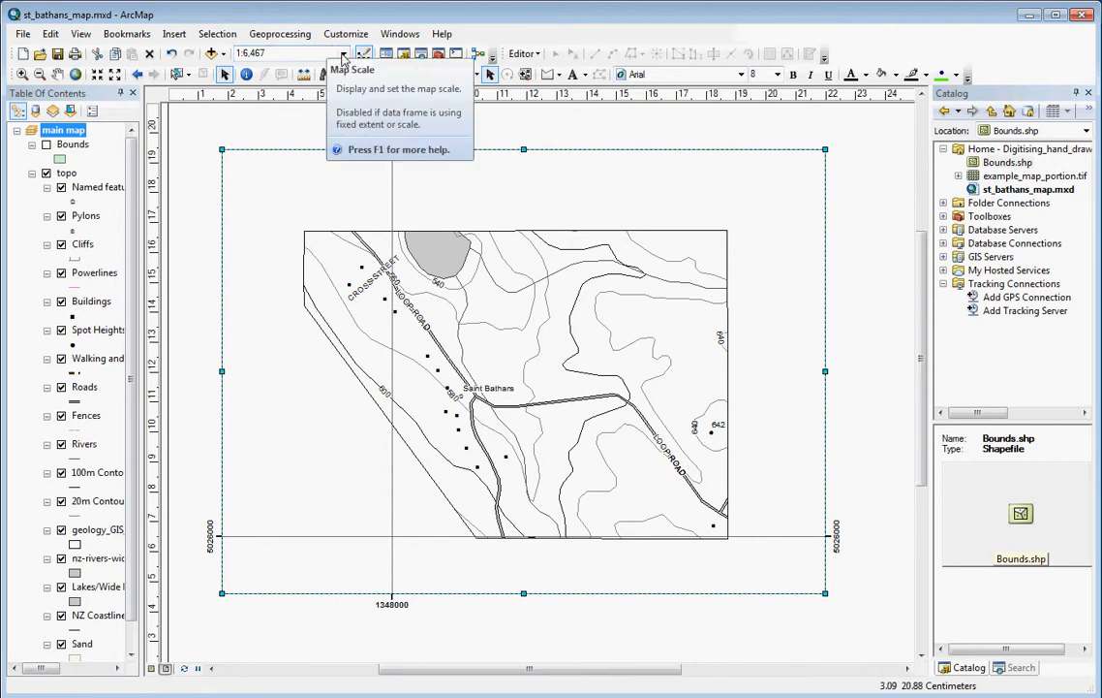
# - Choose 1:5,000 from the Standard toolbar's Map Scale list
pyautogui.click(344, 53)
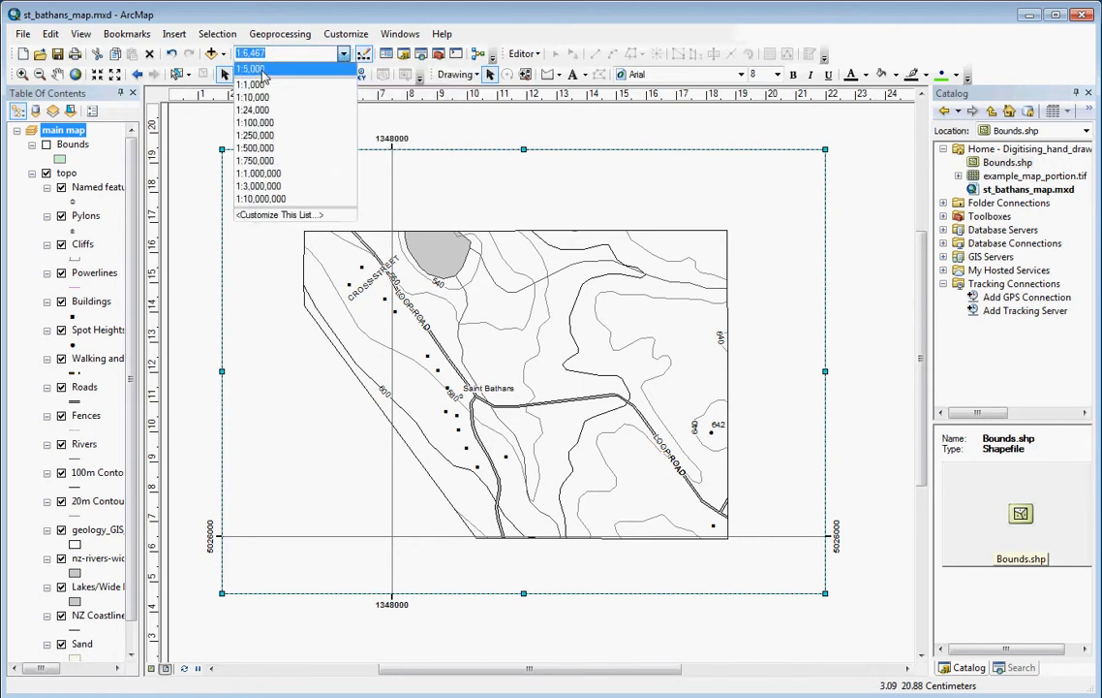
pyautogui.click(252, 68)
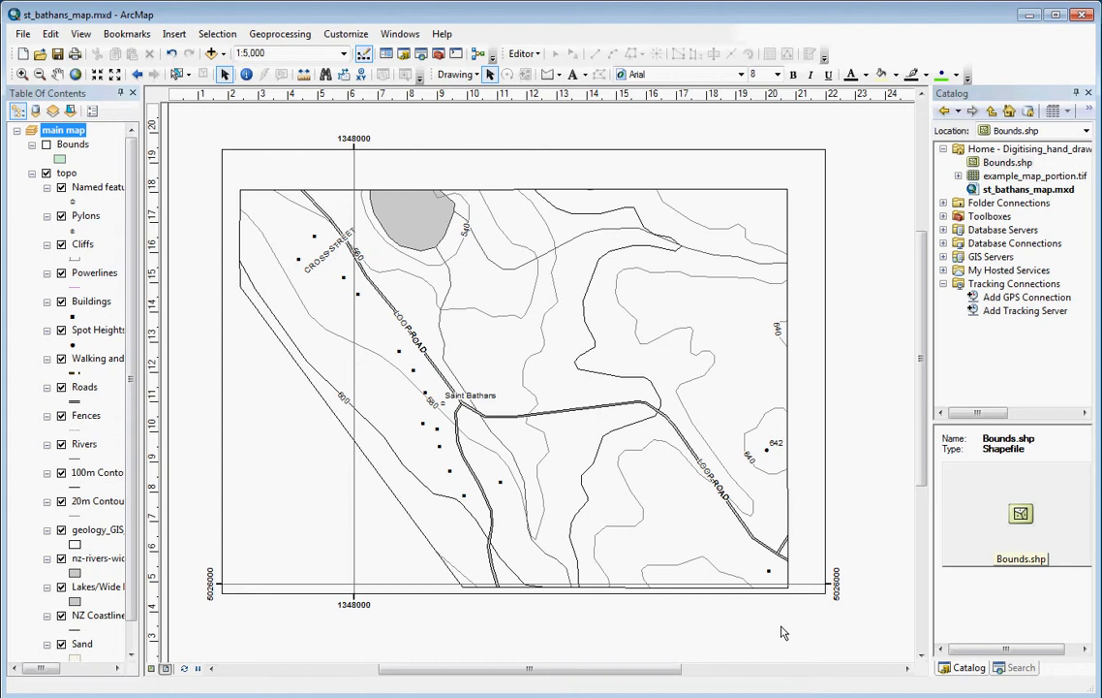
pyautogui.moveTo(807, 444)
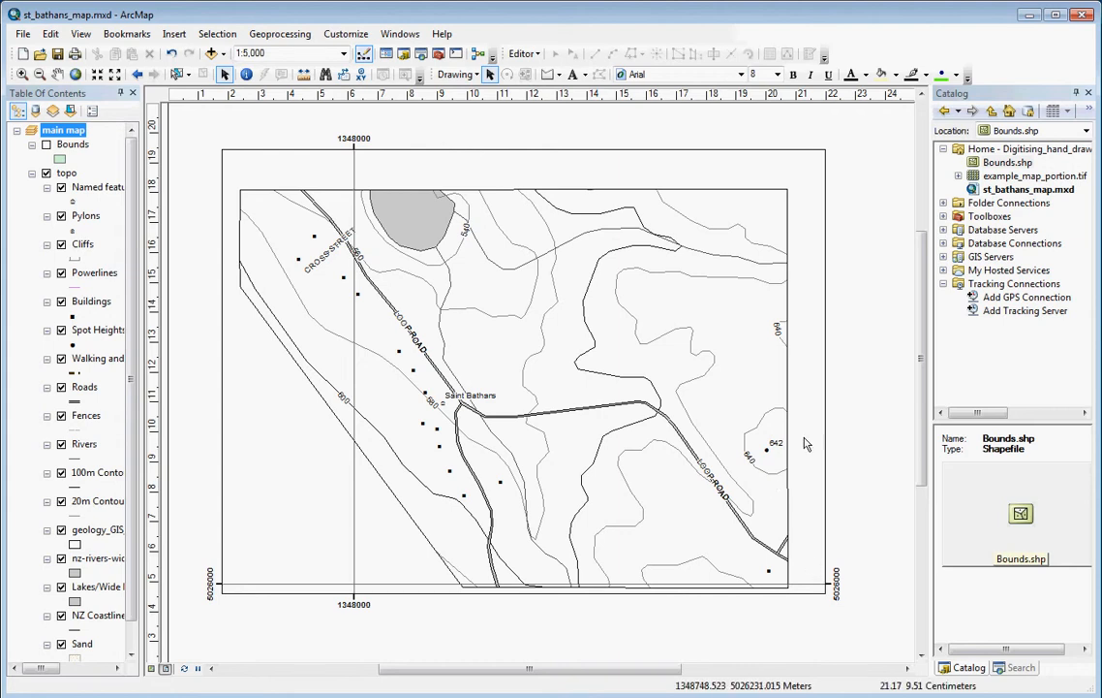